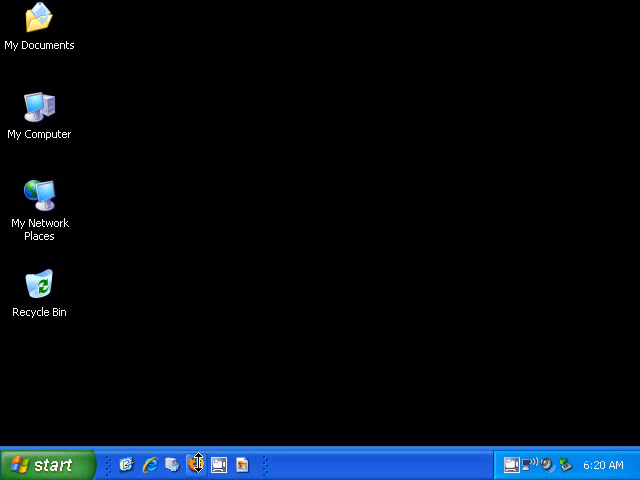
- Log in to the access point from Firefox and show the basic wireless settings (SSID Testlab, channel 6)
left_click(196, 465)
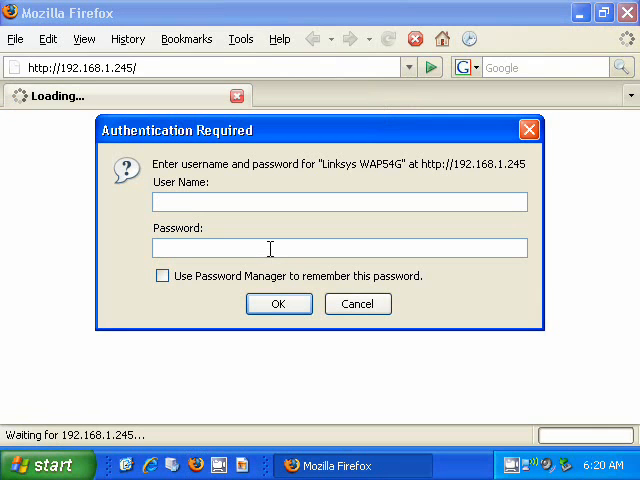
left_click(279, 303)
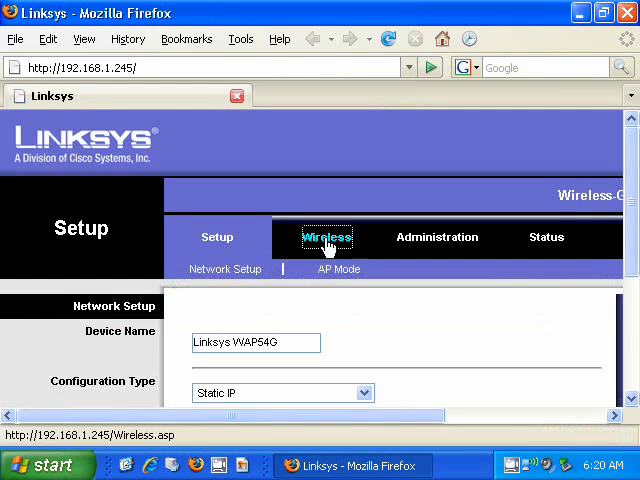
left_click(326, 237)
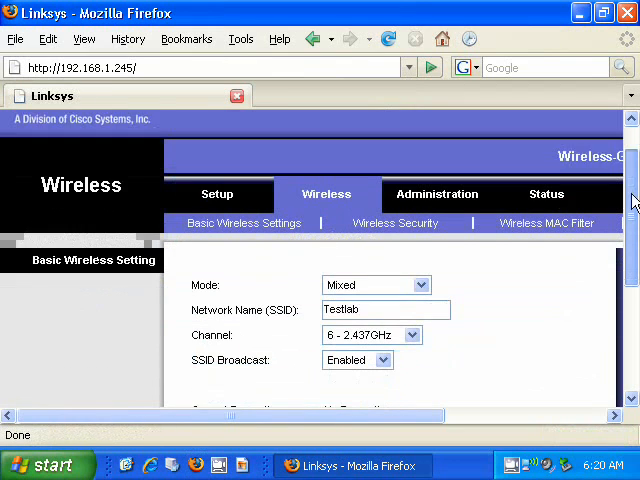
scroll("down", 3)
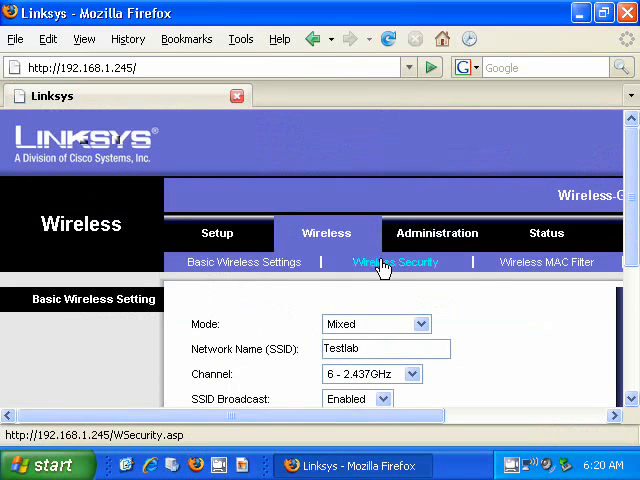
- On the Wireless Security page choose WEP as the security mode
left_click(395, 262)
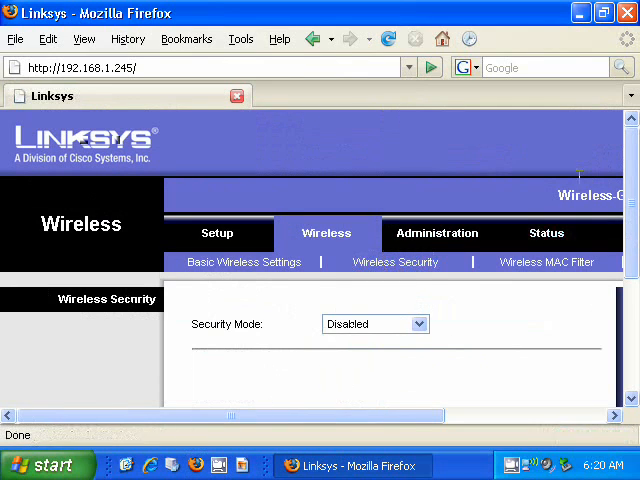
scroll("down", 3)
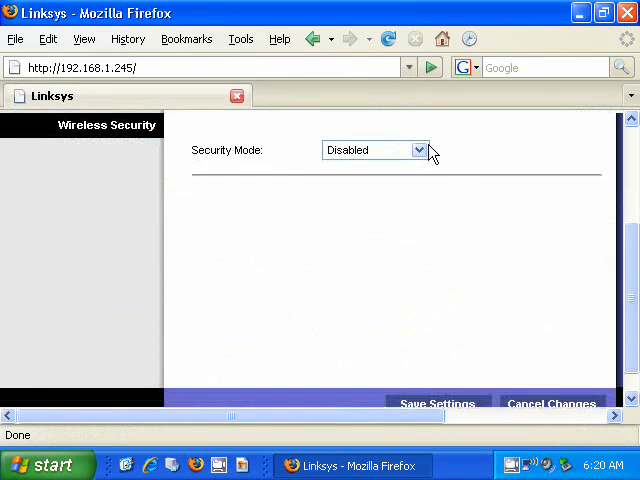
left_click(417, 150)
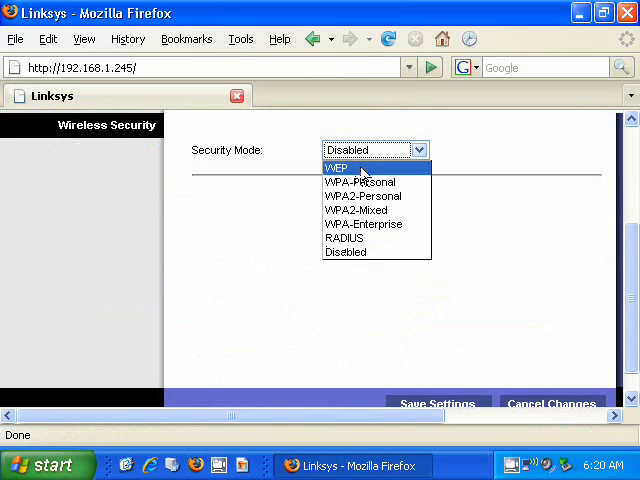
mouse_move(362, 182)
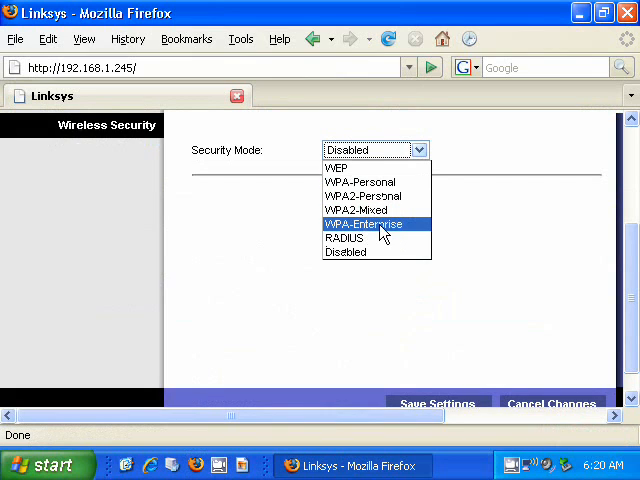
mouse_move(344, 238)
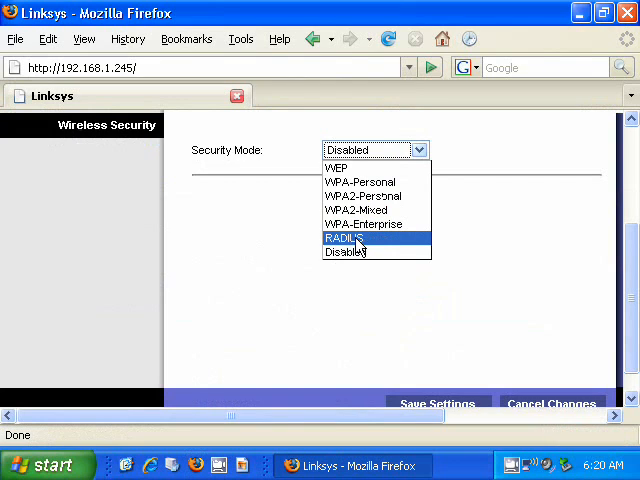
mouse_move(360, 196)
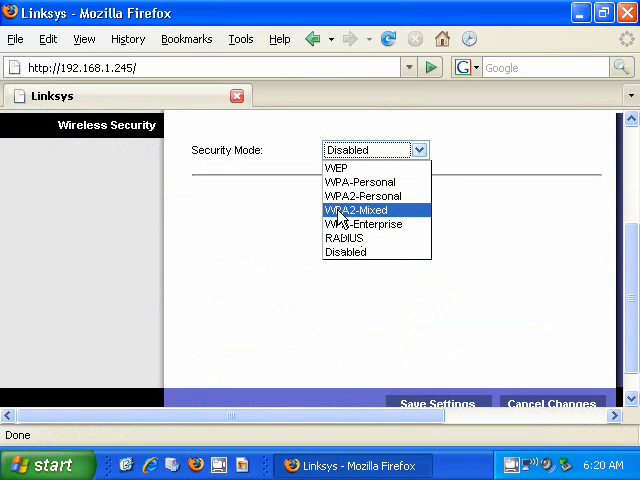
left_click(345, 166)
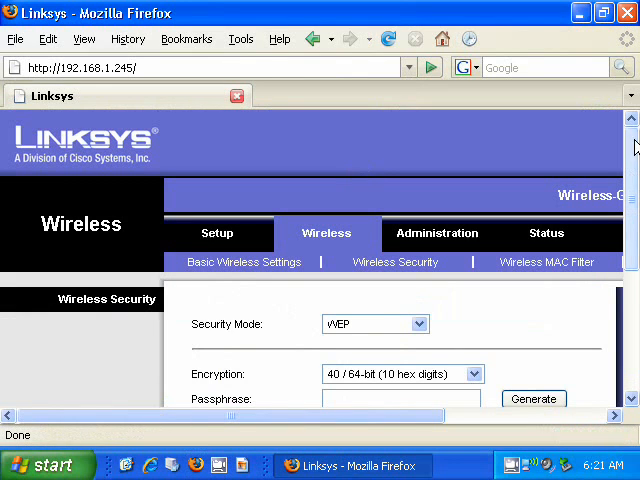
scroll("down", 3)
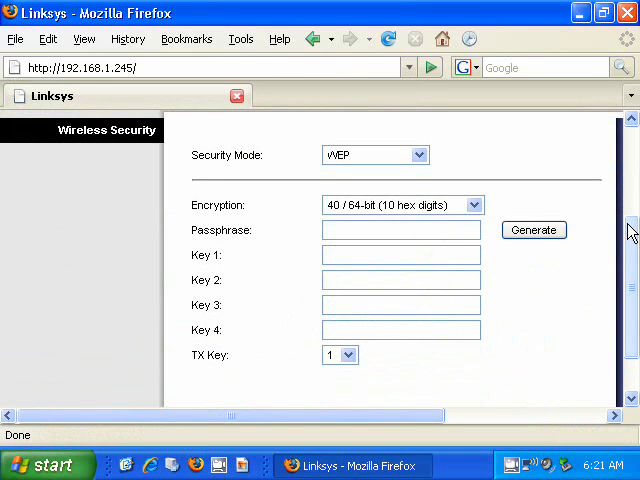
left_click(473, 204)
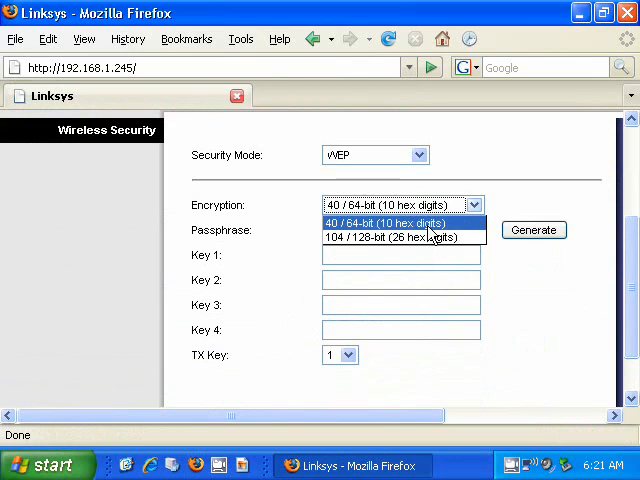
mouse_move(362, 237)
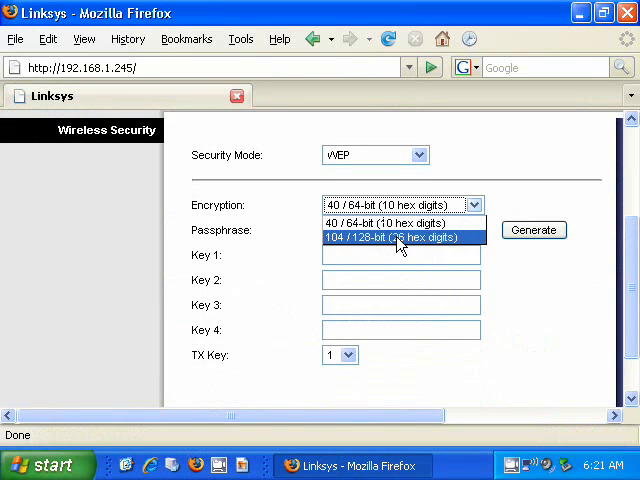
left_click(400, 222)
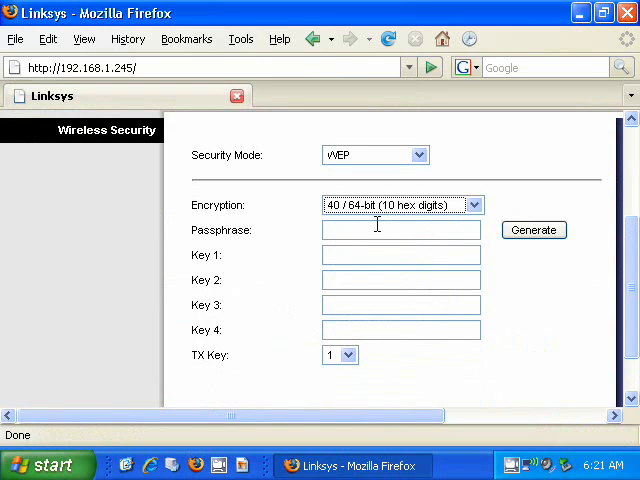
left_click(400, 230)
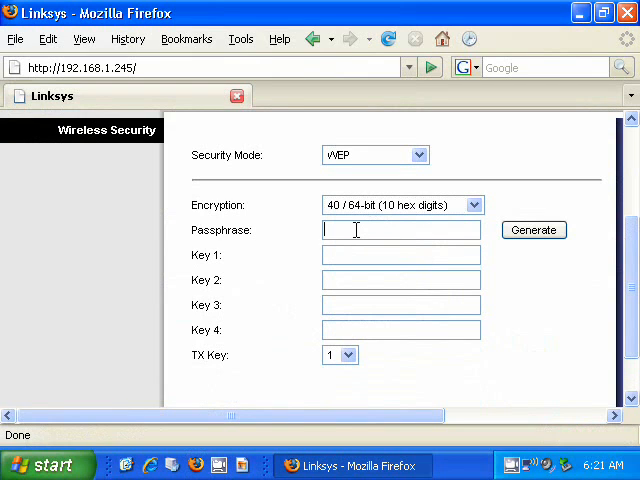
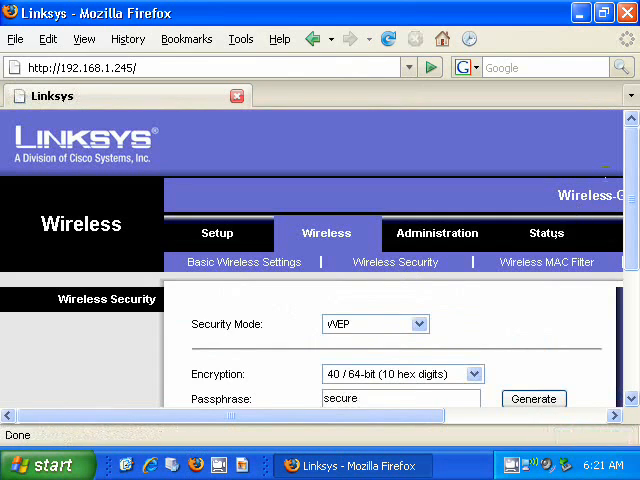
scroll("down", 3)
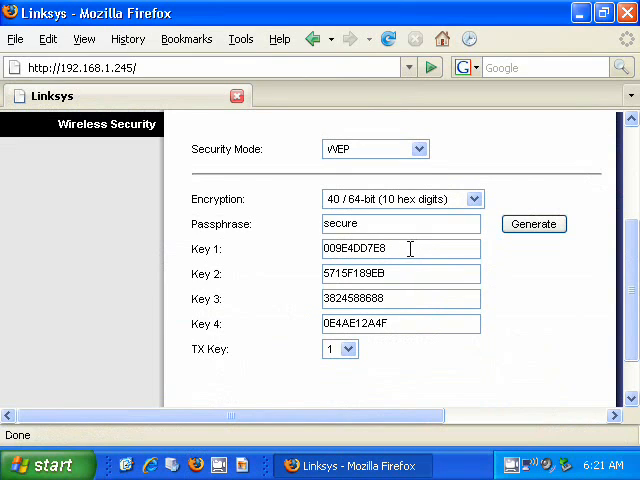
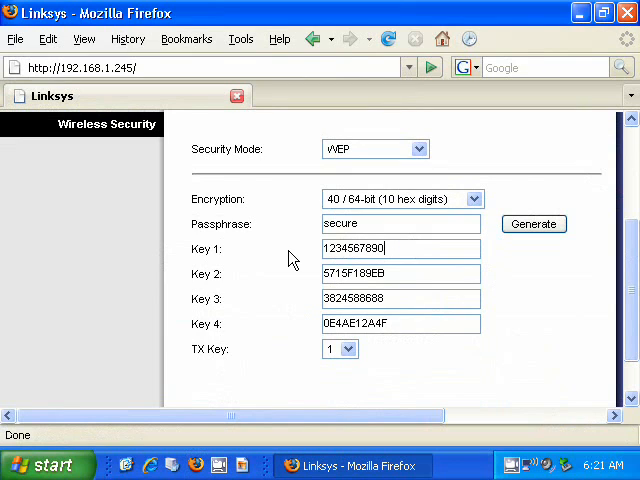
mouse_move(320, 368)
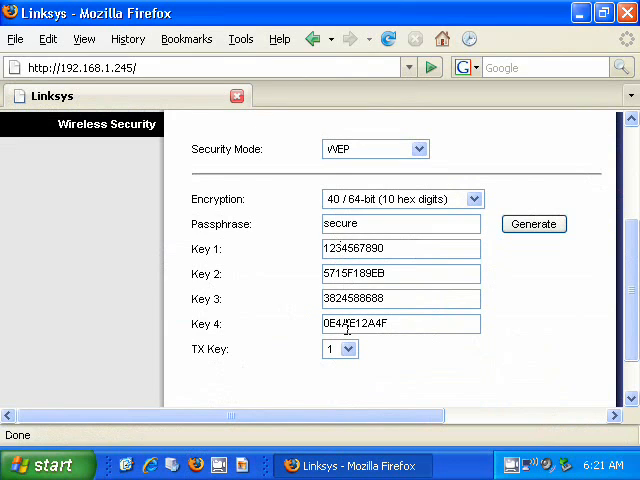
left_click(383, 248)
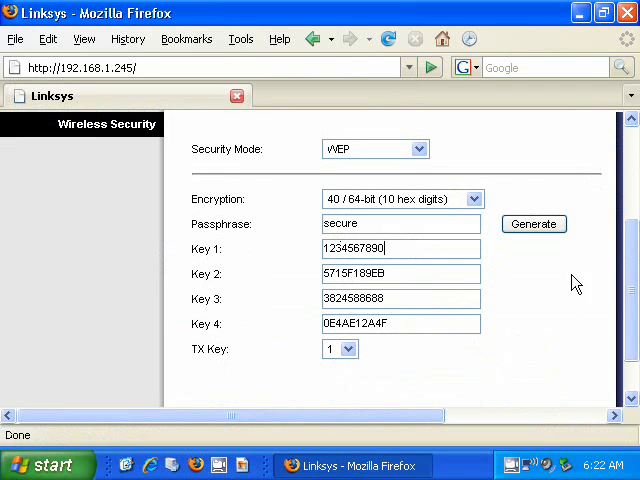
scroll("down", 3)
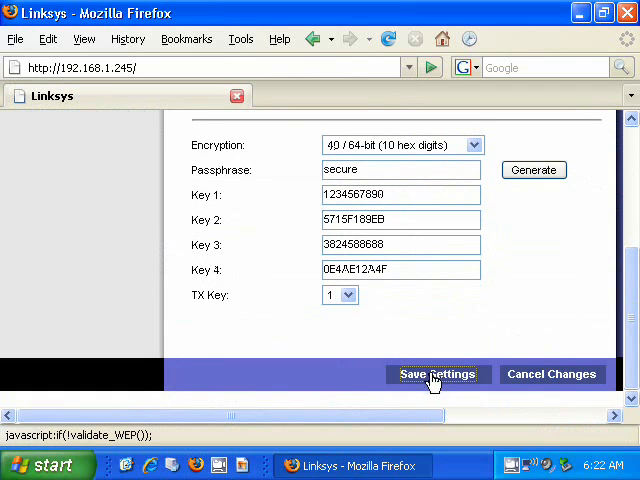
- Save the WEP settings and continue past the confirmation page
left_click(437, 374)
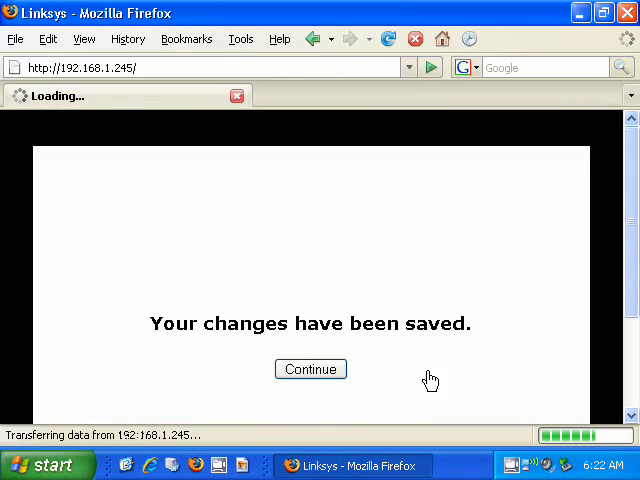
left_click(311, 369)
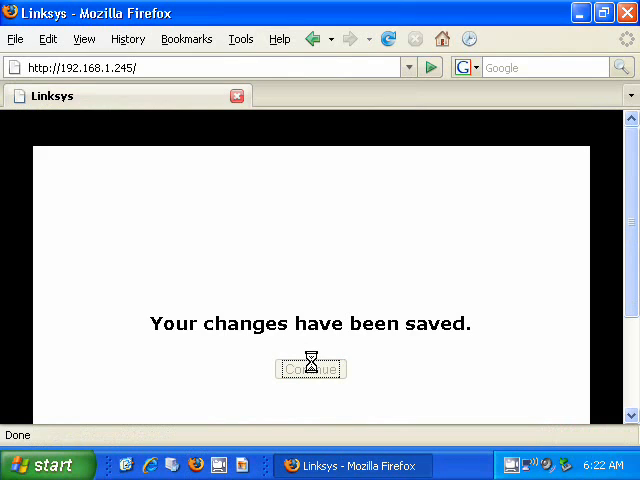
left_click(310, 368)
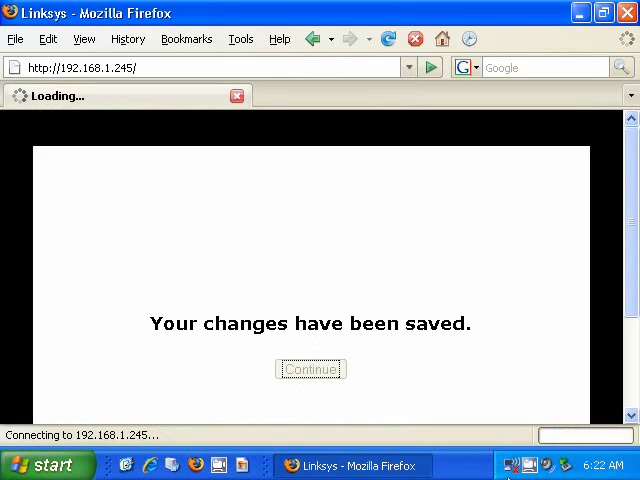
left_click(310, 369)
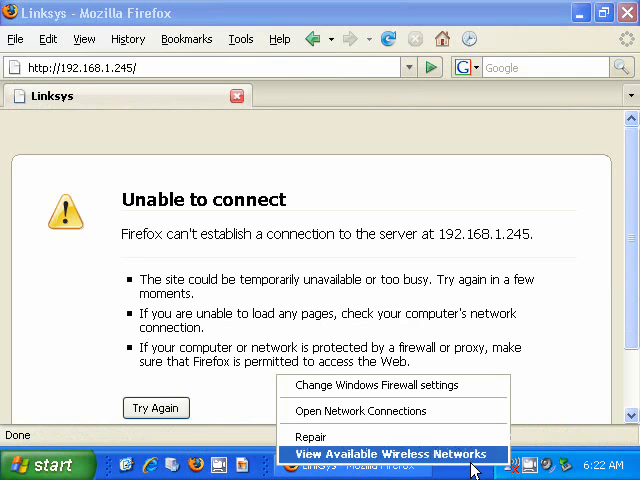
- View available networks and connect to Testlab with the WEP network key entered twice
left_click(392, 454)
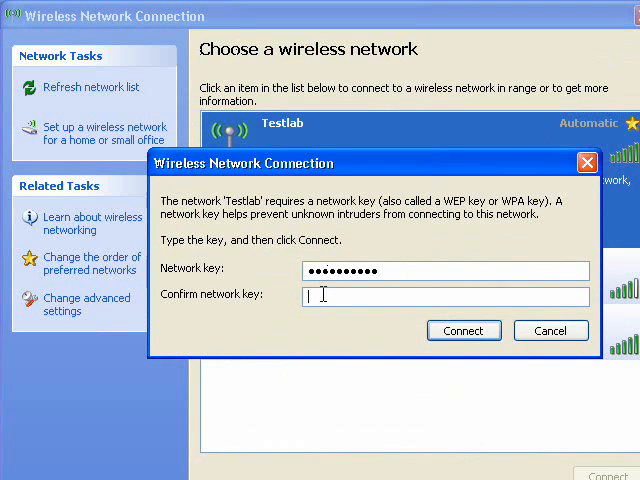
type("●●●●●●")
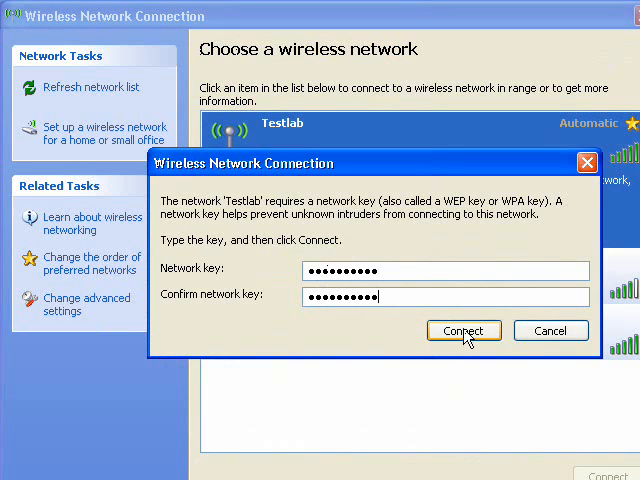
left_click(463, 330)
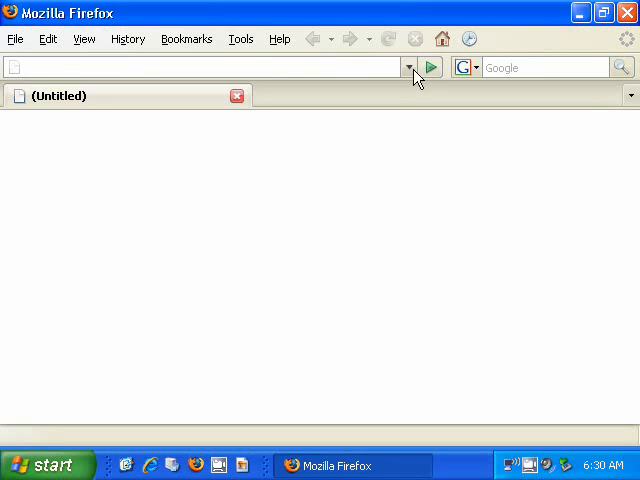
type("http://192.168.1.245/")
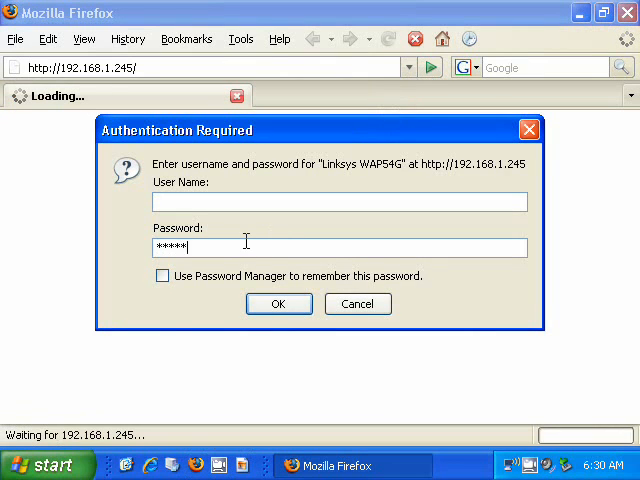
left_click(279, 304)
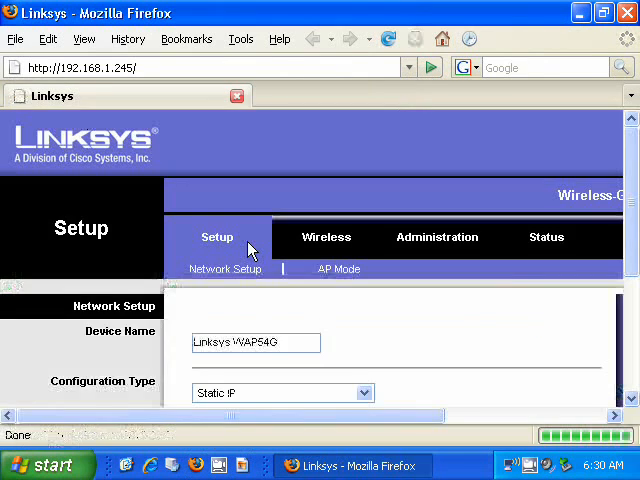
left_click(326, 233)
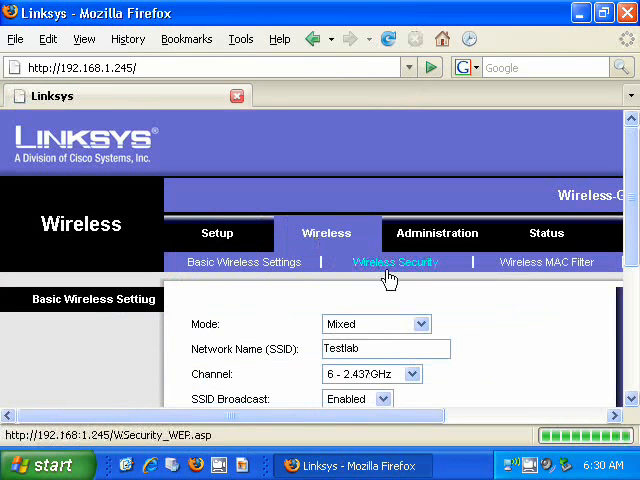
left_click(394, 262)
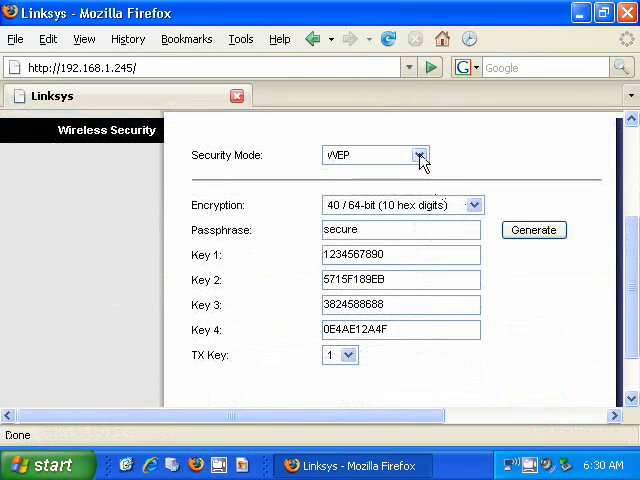
- Switch security mode to WPA-Personal with AES encryption and passphrase 'password'
left_click(419, 155)
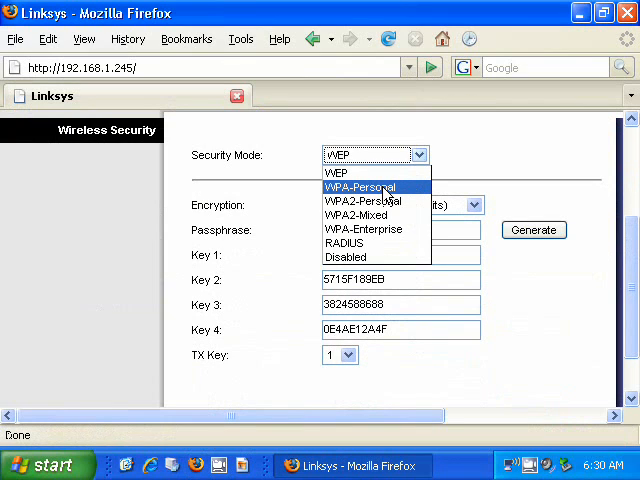
left_click(378, 187)
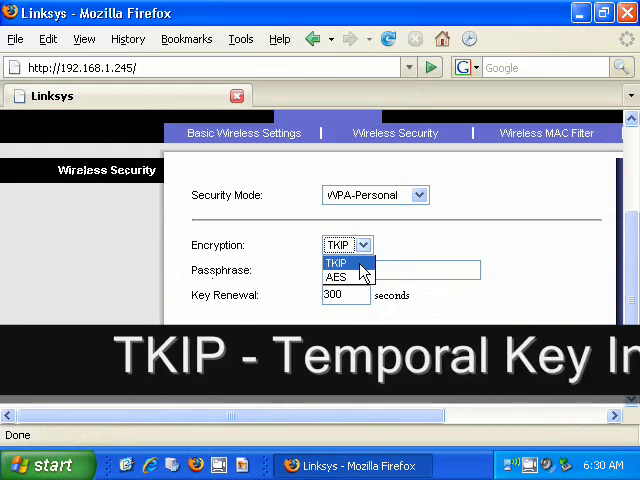
left_click(347, 277)
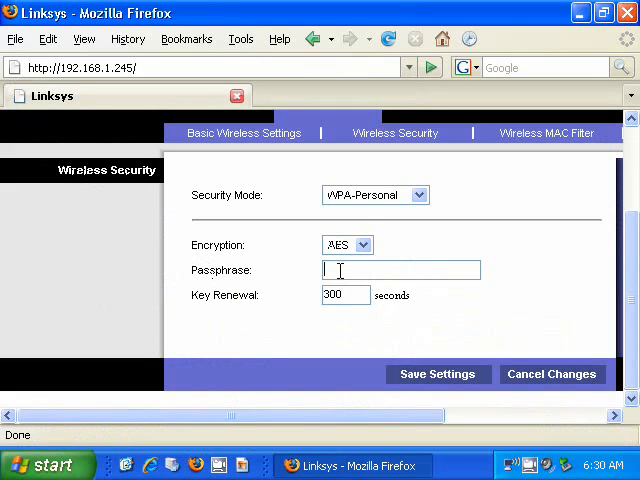
type("password")
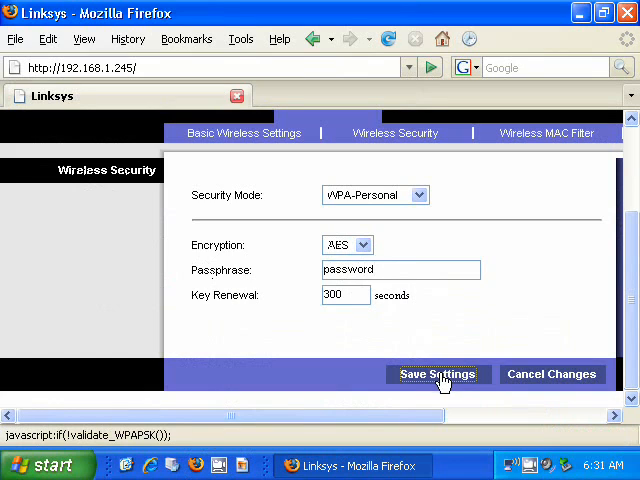
left_click(437, 374)
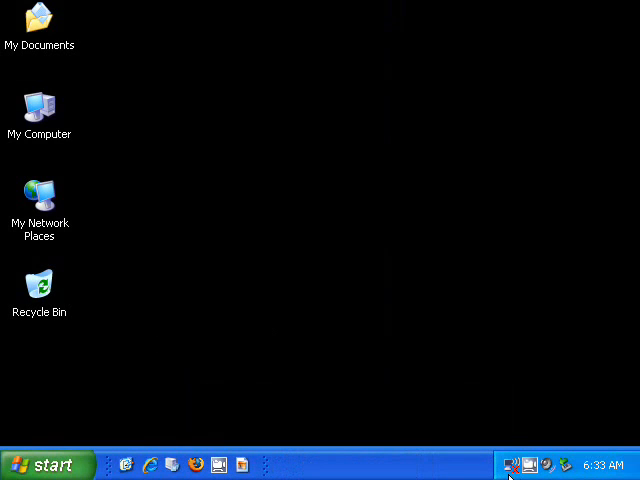
mouse_move(512, 465)
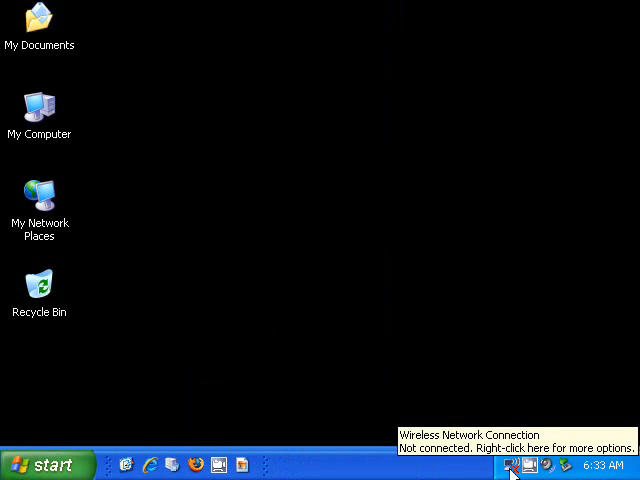
- From the wireless tray icon view available networks, showing Testlab as WPA-secured
right_click(512, 466)
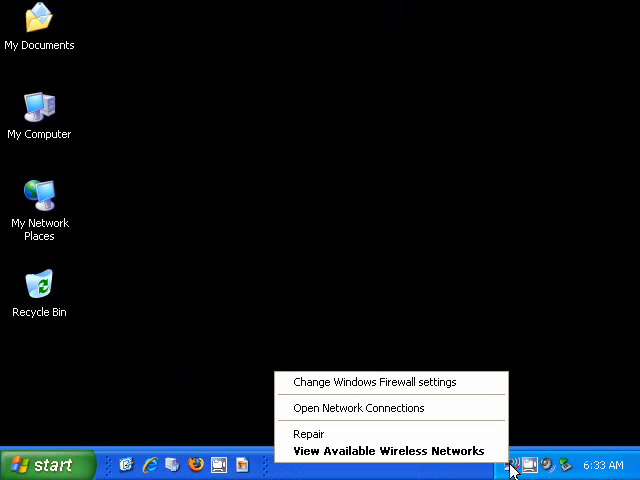
mouse_move(451, 460)
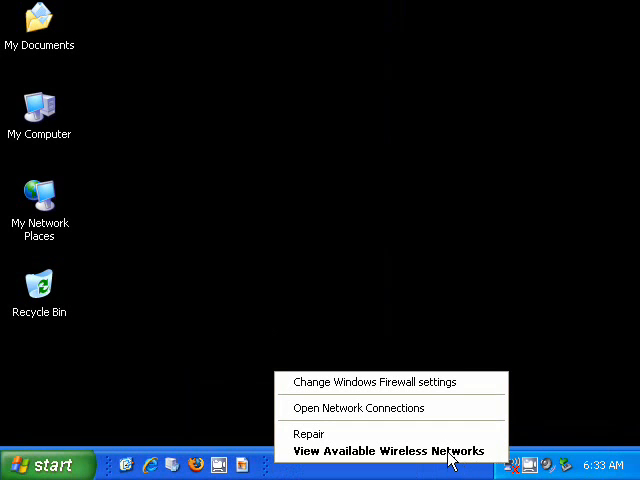
left_click(389, 450)
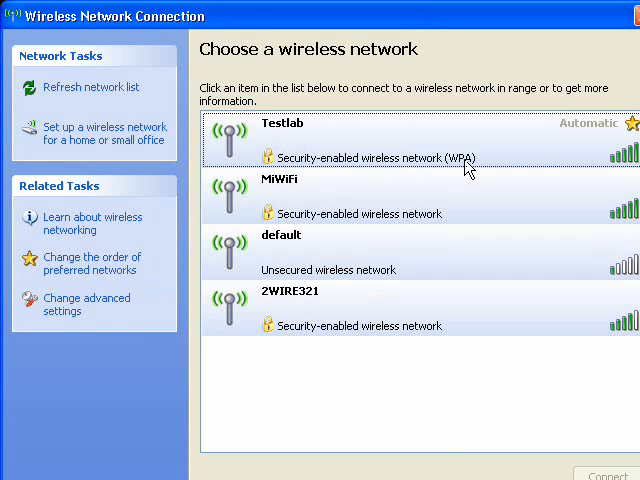
mouse_move(387, 153)
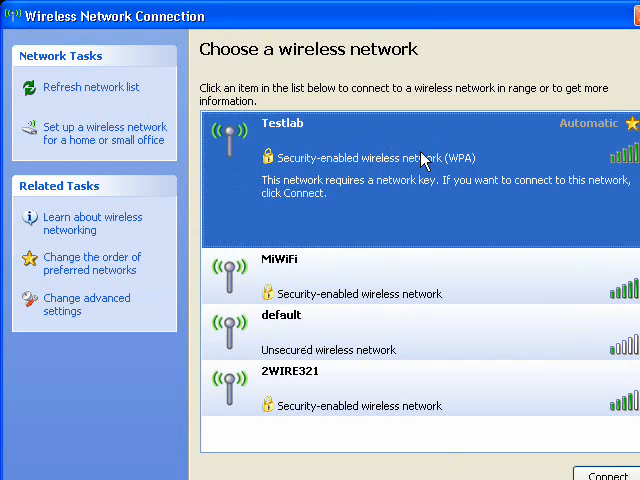
mouse_move(80, 304)
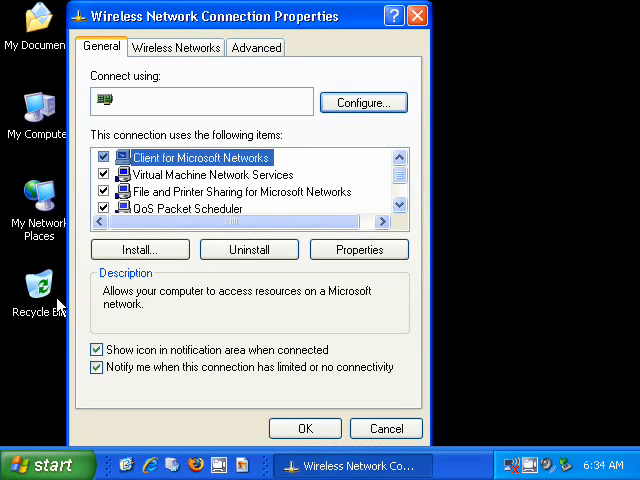
- Set the Testlab preferred network to WPA-PSK with AES and a confirmed new key, then apply
left_click(176, 47)
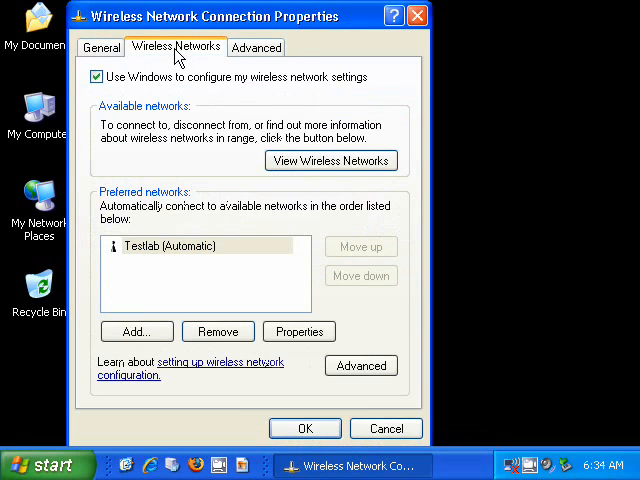
left_click(165, 246)
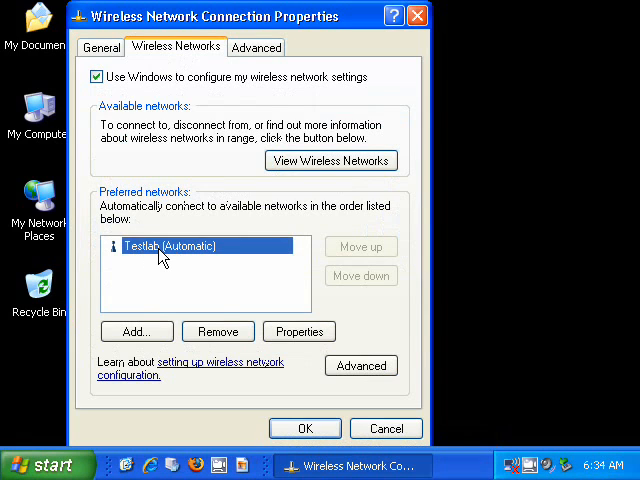
left_click(298, 331)
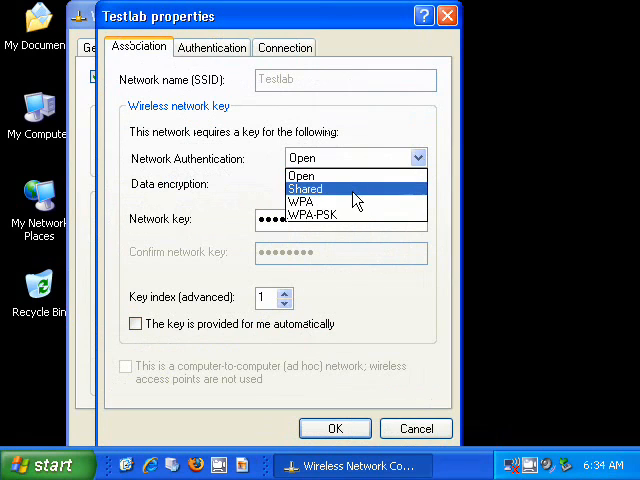
mouse_move(335, 215)
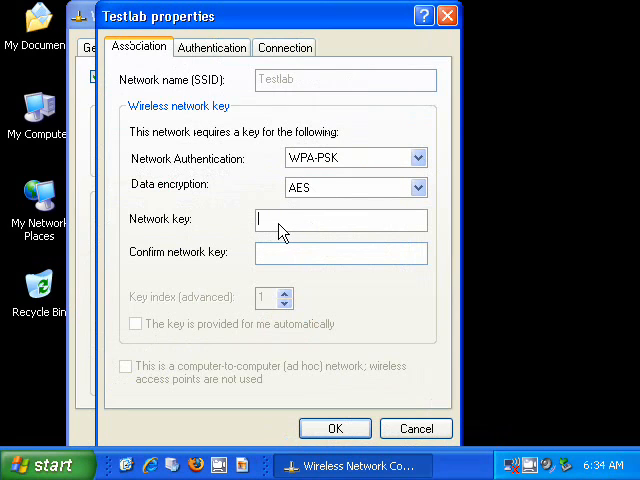
type("••")
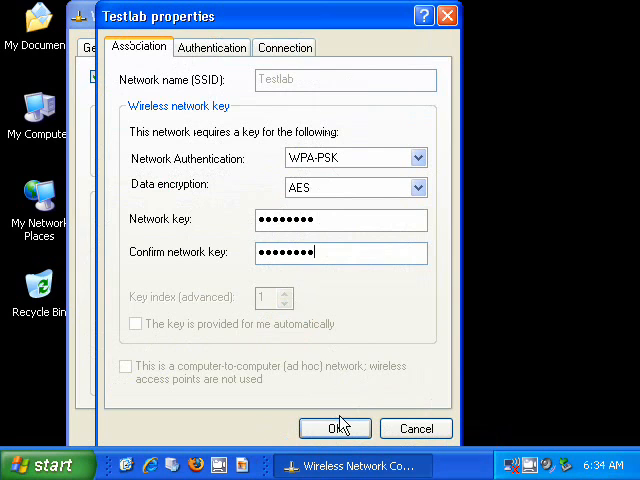
left_click(335, 428)
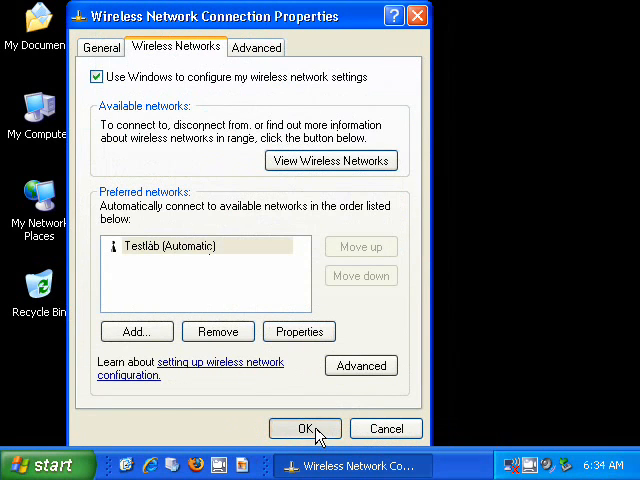
left_click(305, 428)
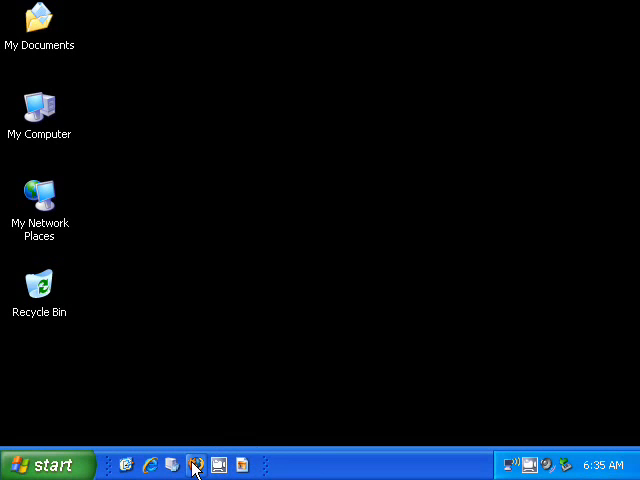
- Launch Firefox from the Quick Launch bar to a blank page
left_click(195, 465)
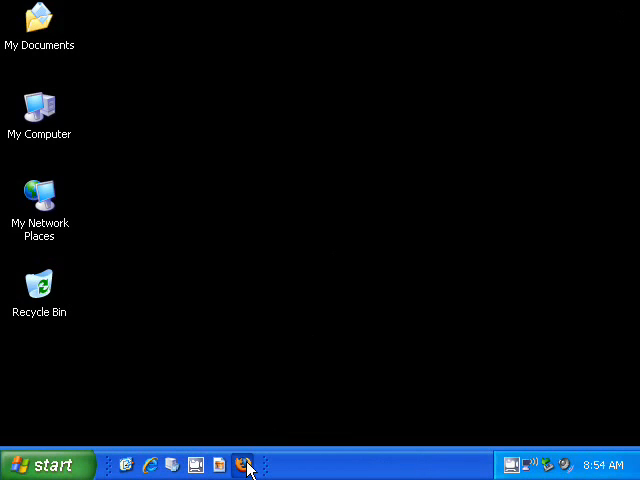
left_click(245, 465)
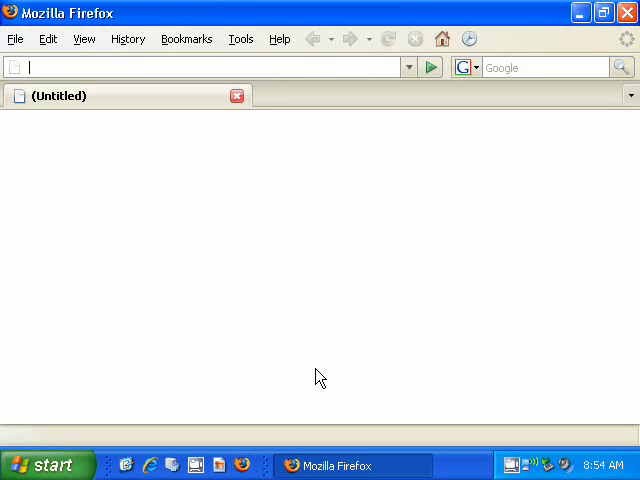
mouse_move(416, 33)
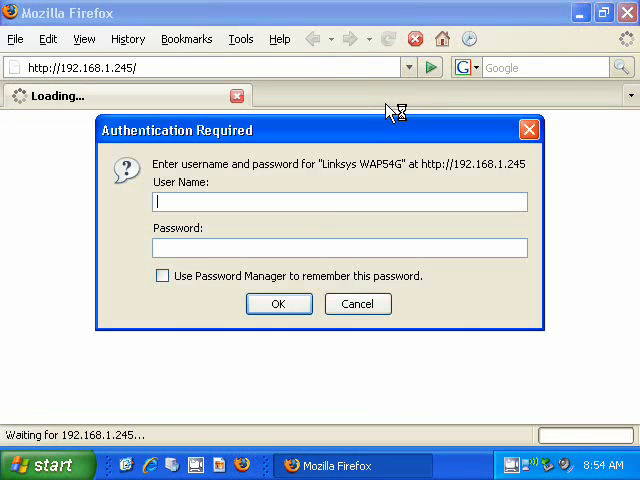
- Log in to the access point with the admin password
type("***")
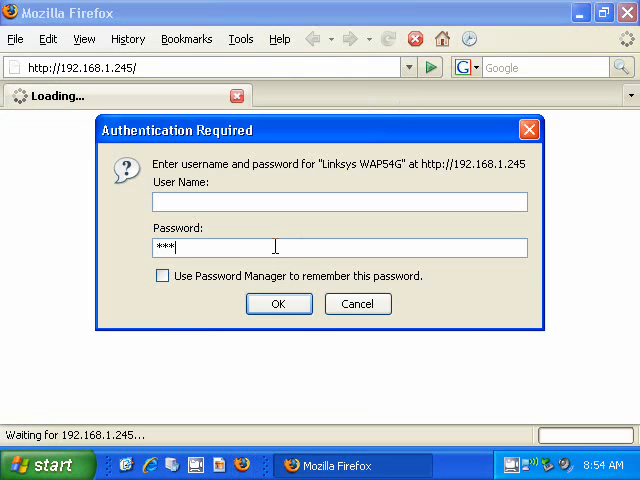
left_click(279, 303)
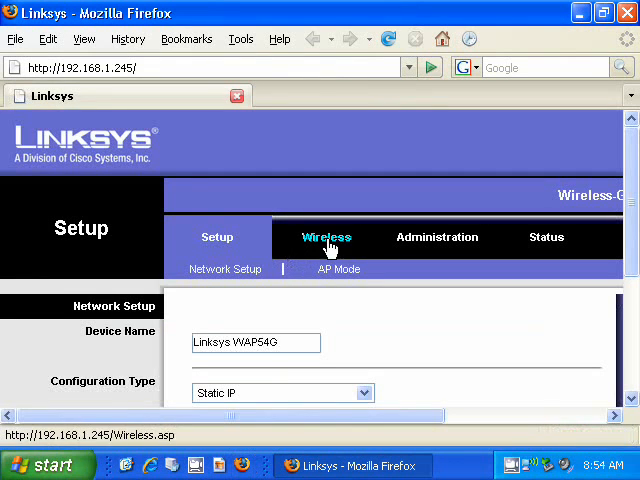
- Go to the Wireless section and its Wireless MAC Filter settings page
left_click(326, 237)
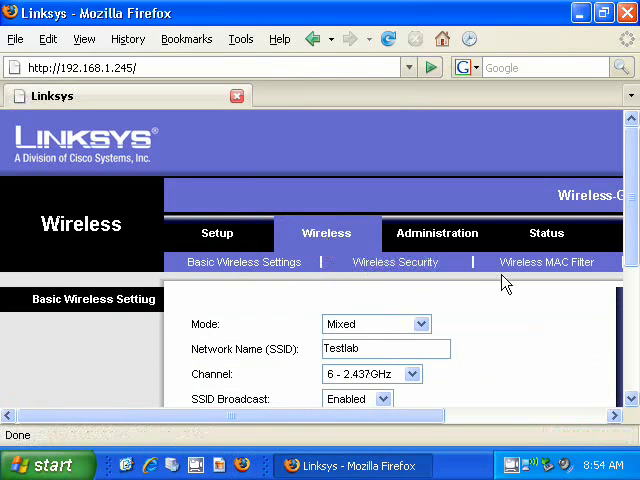
left_click(544, 262)
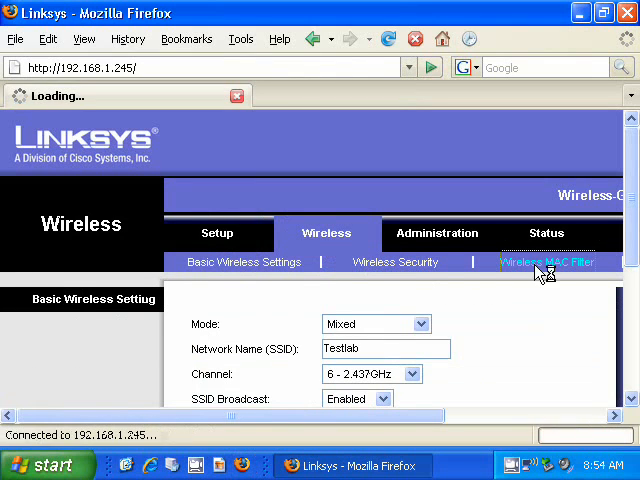
left_click(547, 262)
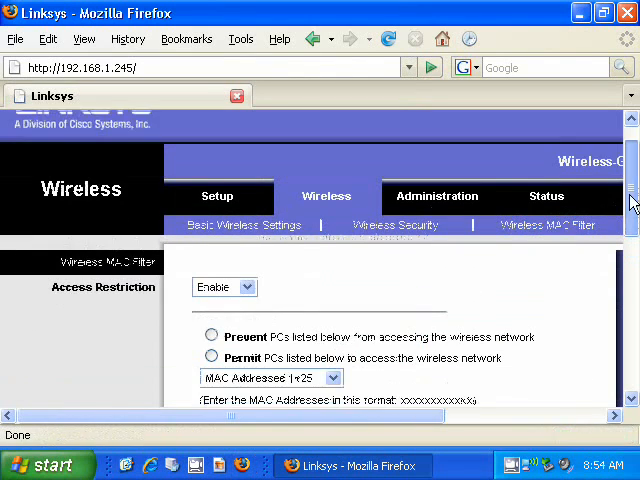
scroll("down", 3)
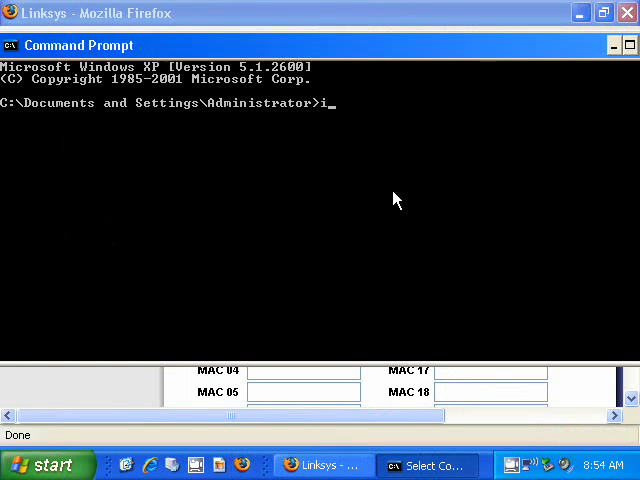
- Run ipconfig /all to read the wireless adapter's physical address 00-12-17-87-7B-09
type("pconfig/all")
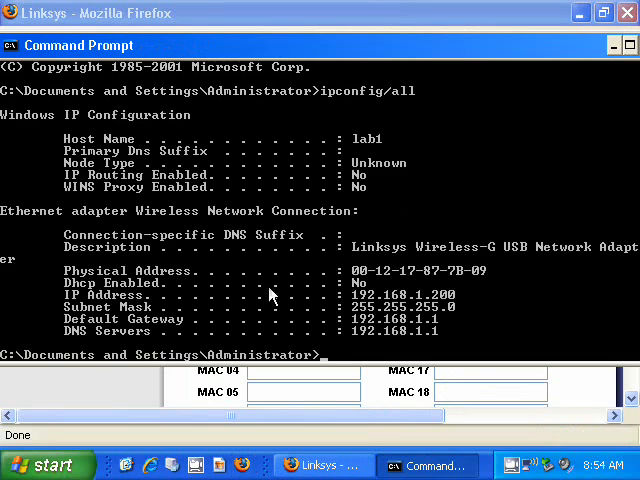
mouse_move(378, 280)
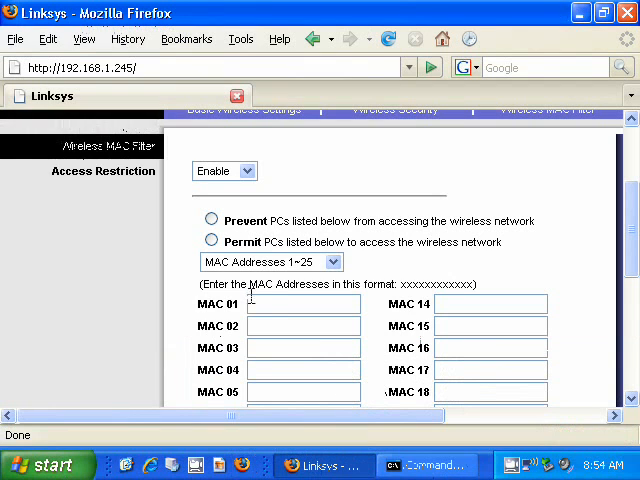
type("00:12:17:87:7B:09")
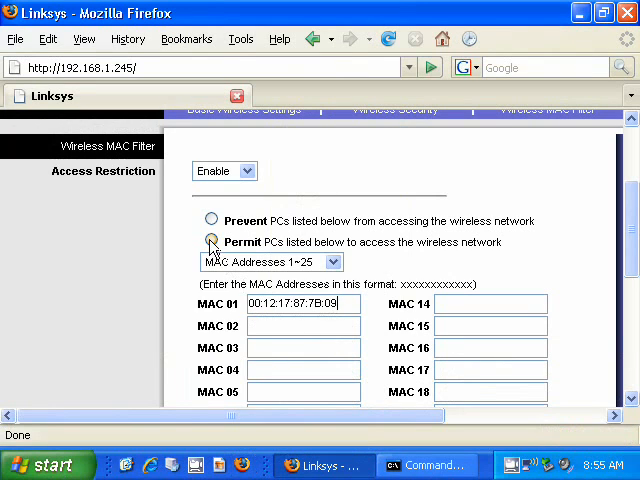
left_click(211, 242)
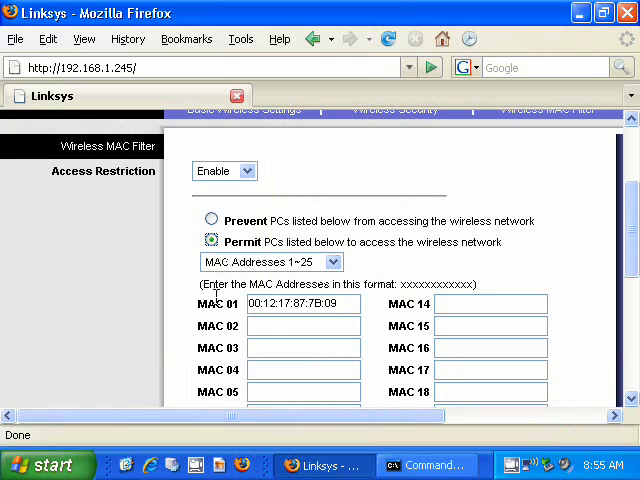
scroll("down", 3)
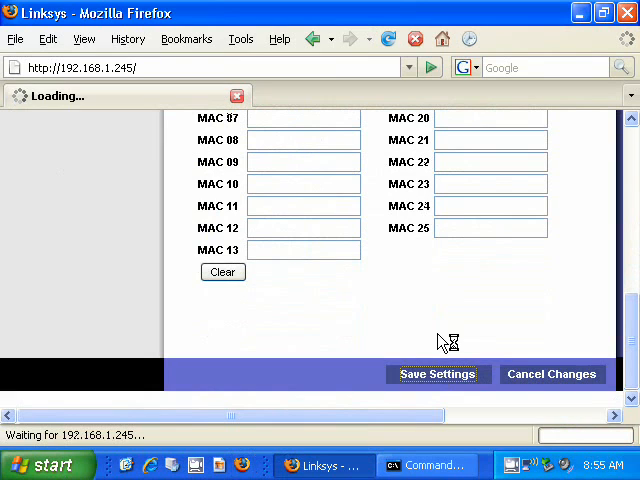
- Save the MAC filter settings and continue past the confirmation
left_click(436, 374)
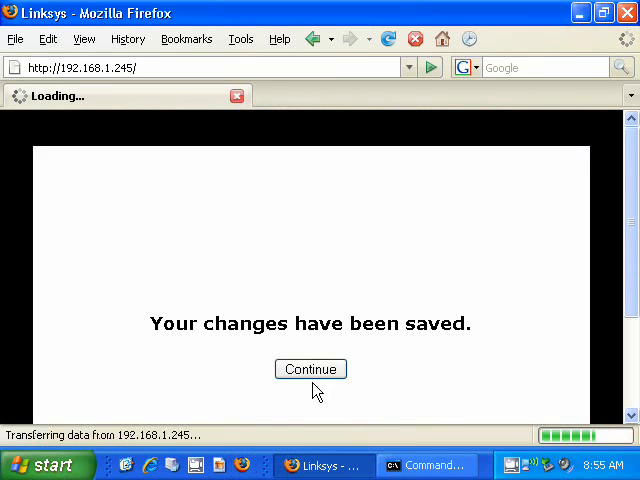
left_click(310, 369)
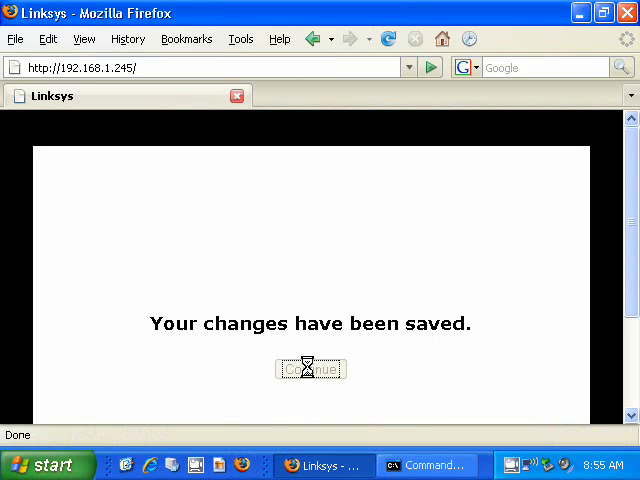
left_click(310, 369)
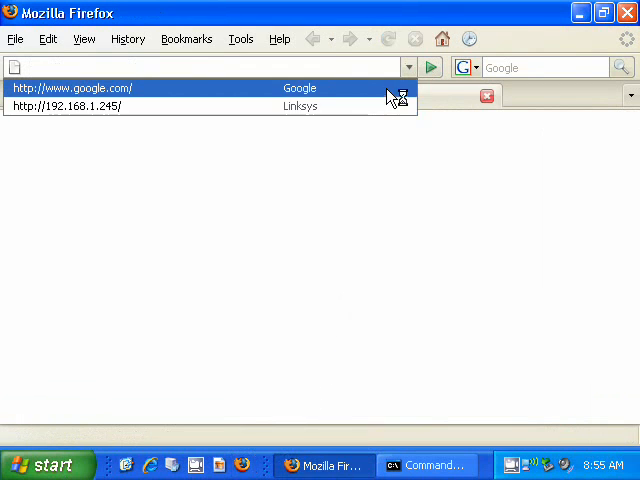
- Load google.com in a new tab, then return to the Linksys tab and reload the admin page
left_click(70, 88)
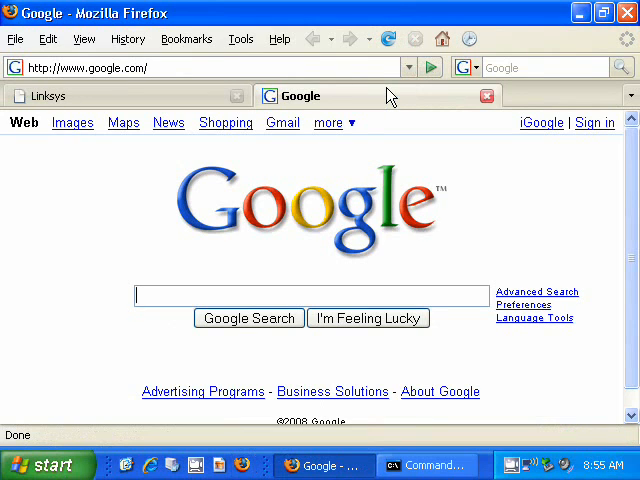
left_click(100, 95)
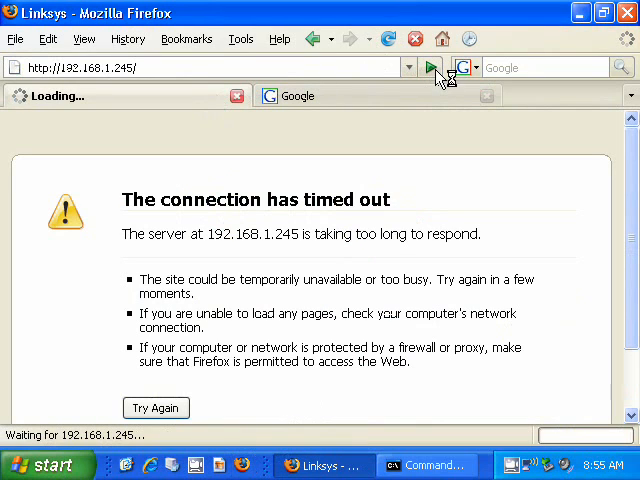
left_click(431, 67)
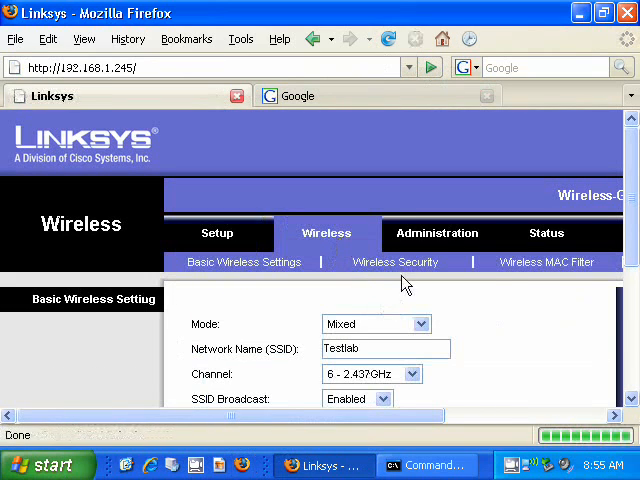
- On the Wireless MAC Filter page, switch the filter to Prevent for the listed client MAC
left_click(546, 260)
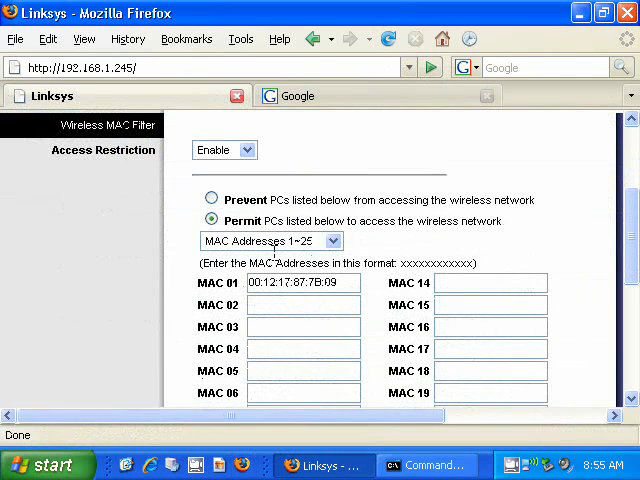
left_click(211, 199)
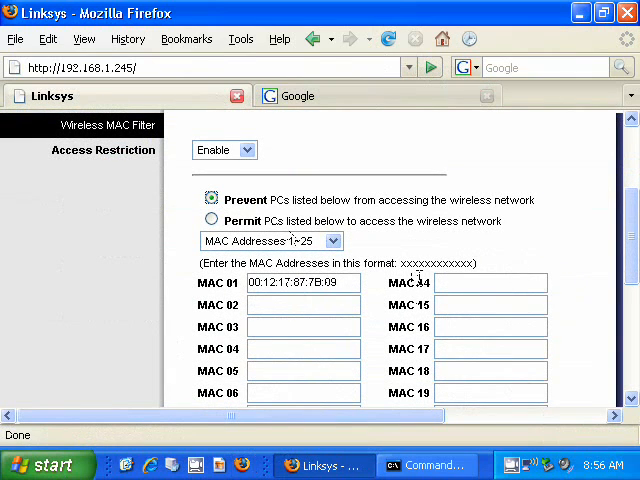
triple_click(303, 282)
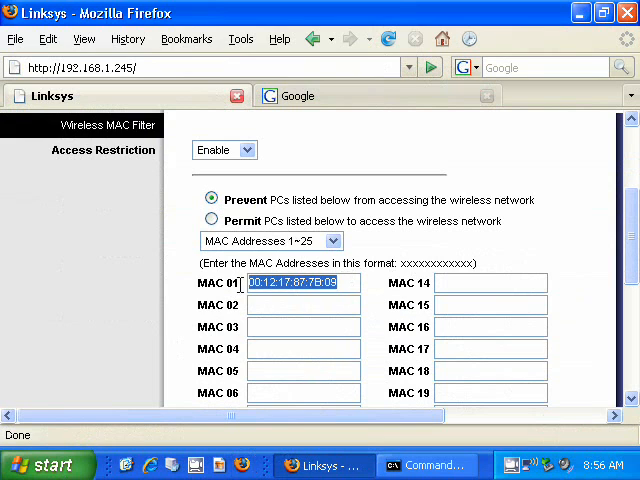
scroll("down", 3)
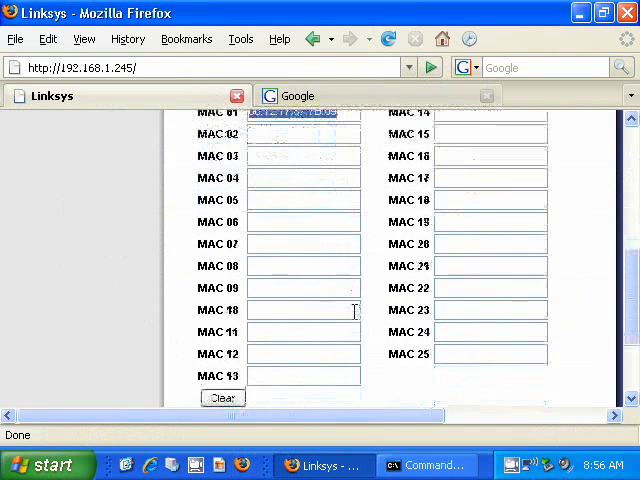
- Save the Prevent filter settings, retrying as the connection drops
left_click(437, 374)
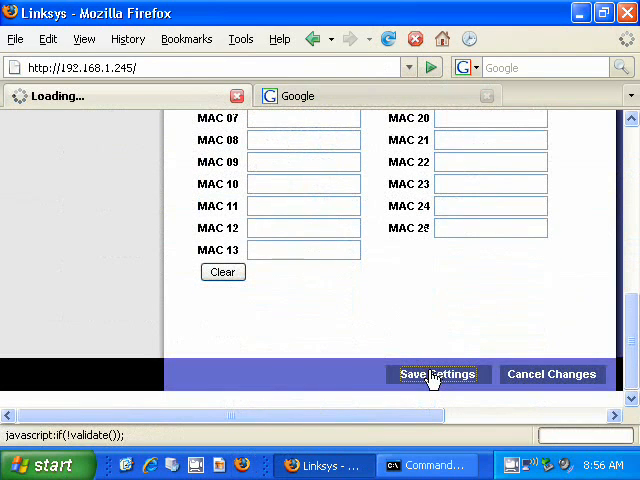
left_click(437, 374)
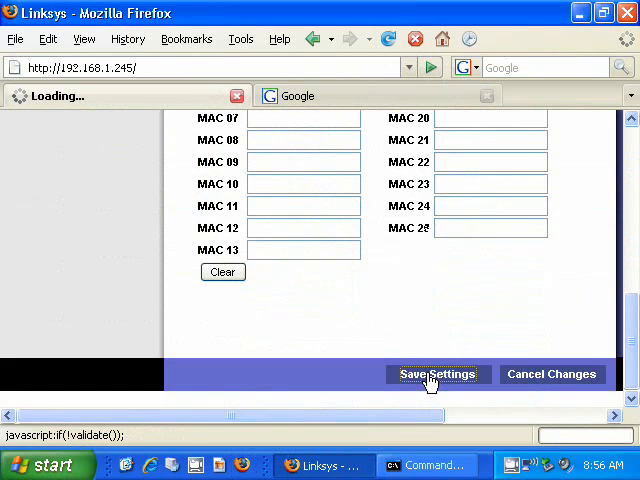
left_click(436, 374)
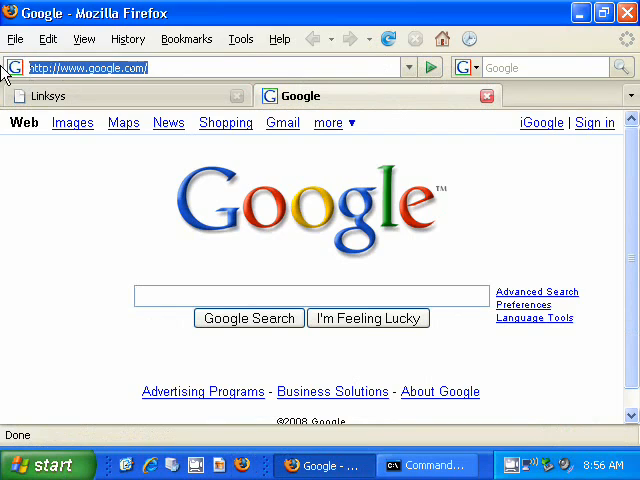
- Try loading yahoo from the Google tab to test internet access
type("yahoo")
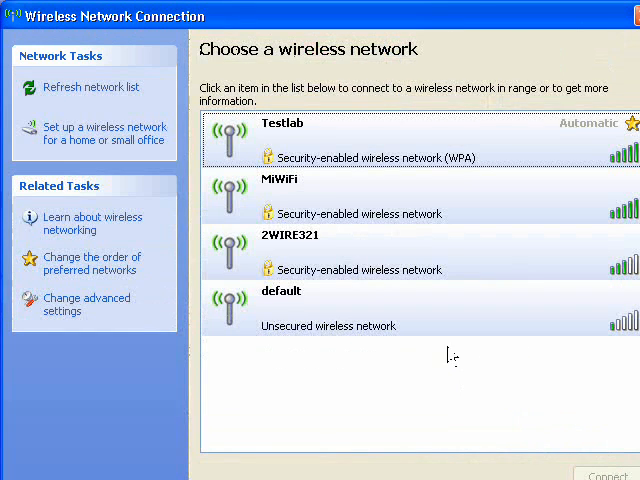
mouse_move(438, 179)
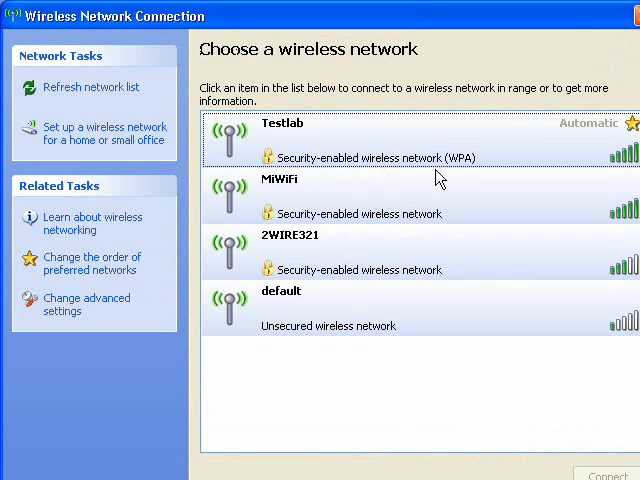
mouse_move(458, 147)
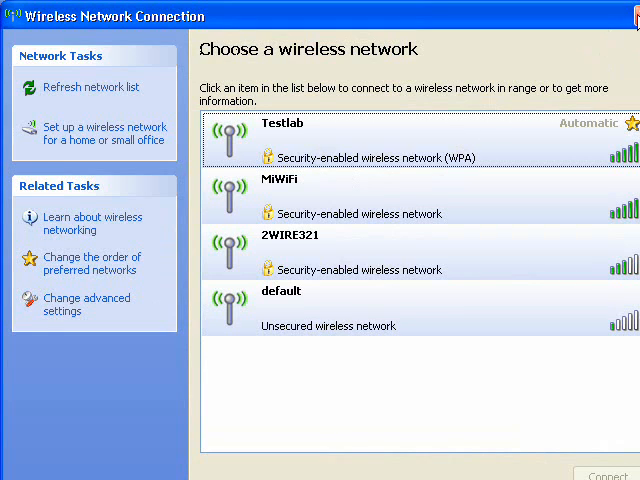
- Close the Wireless Network Connection window after reviewing the Testlab network
left_click(628, 16)
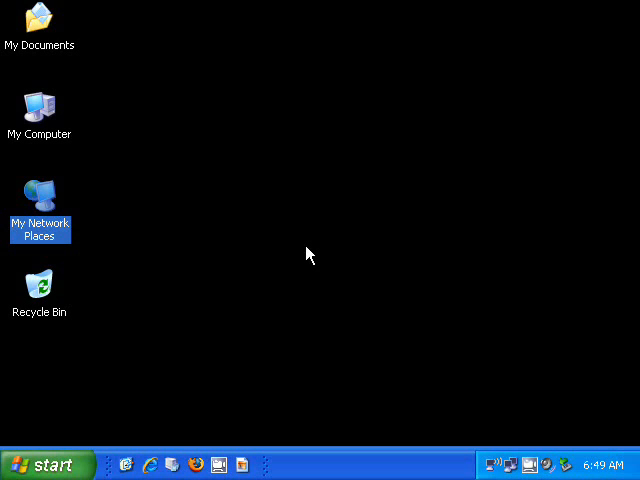